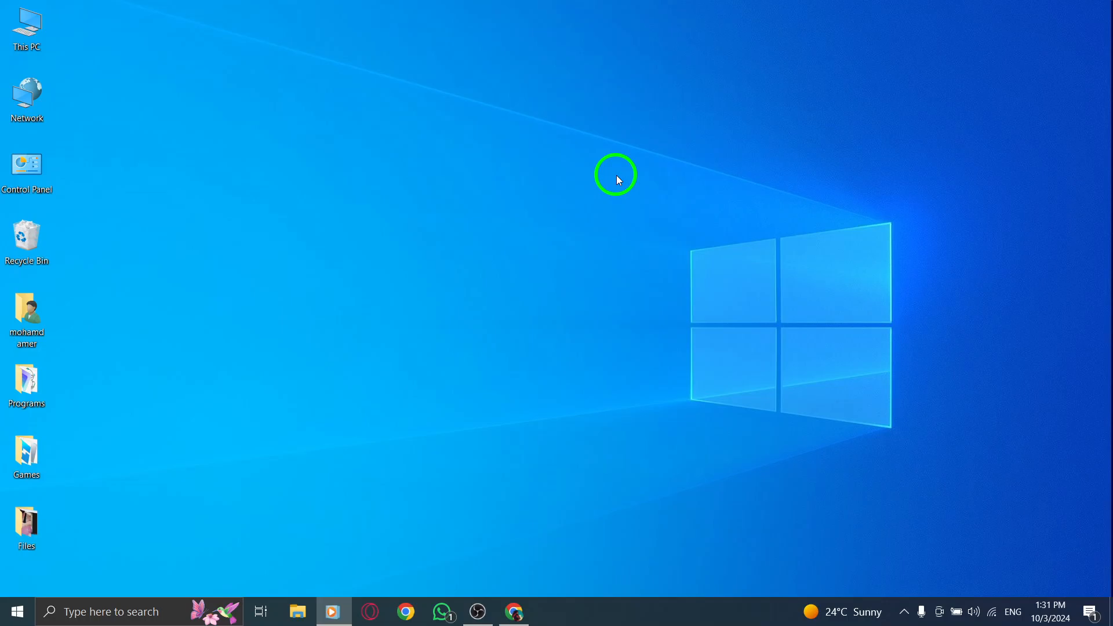
mouse_move(512, 612)
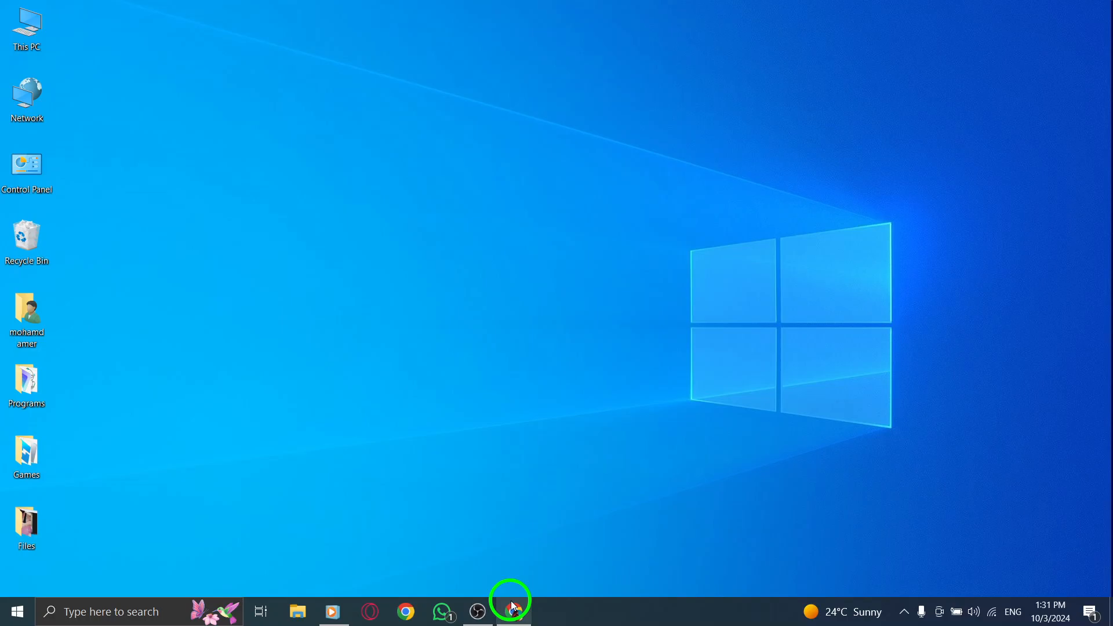
Bring the browser window with the Gmail inbox to the front.
click(512, 611)
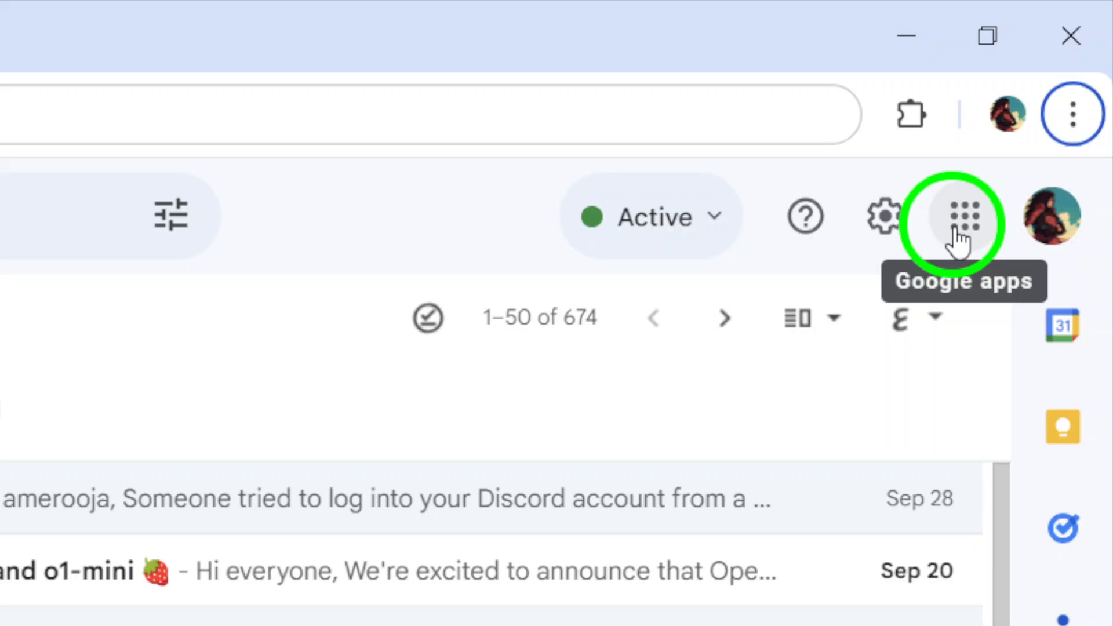
Launch Google Chat in a new tab from the Google apps launcher.
click(963, 217)
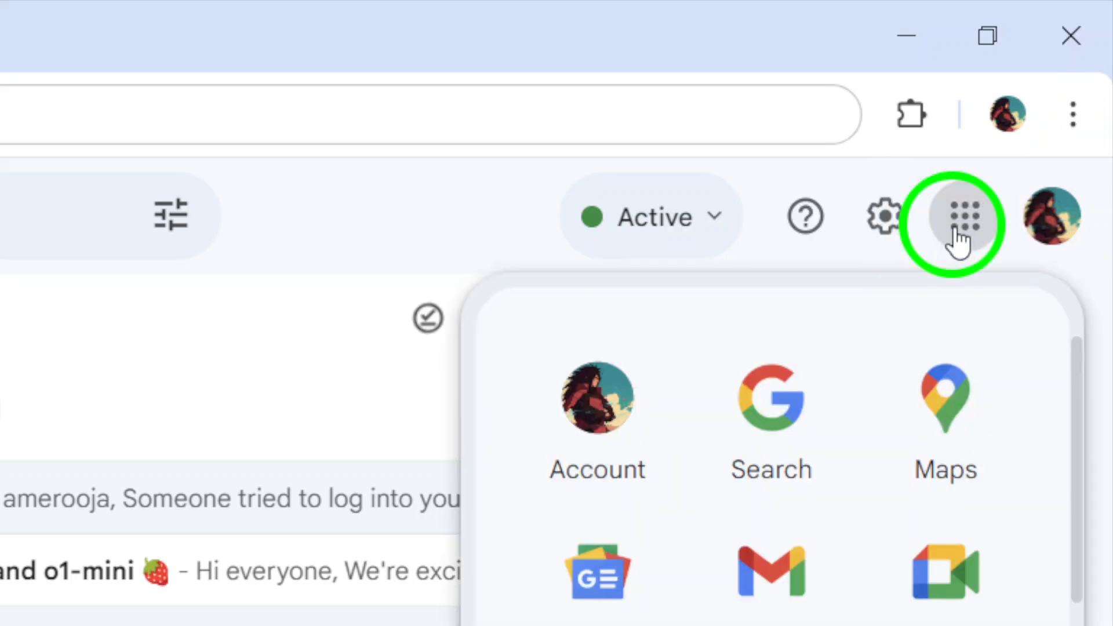
scroll(down, 3)
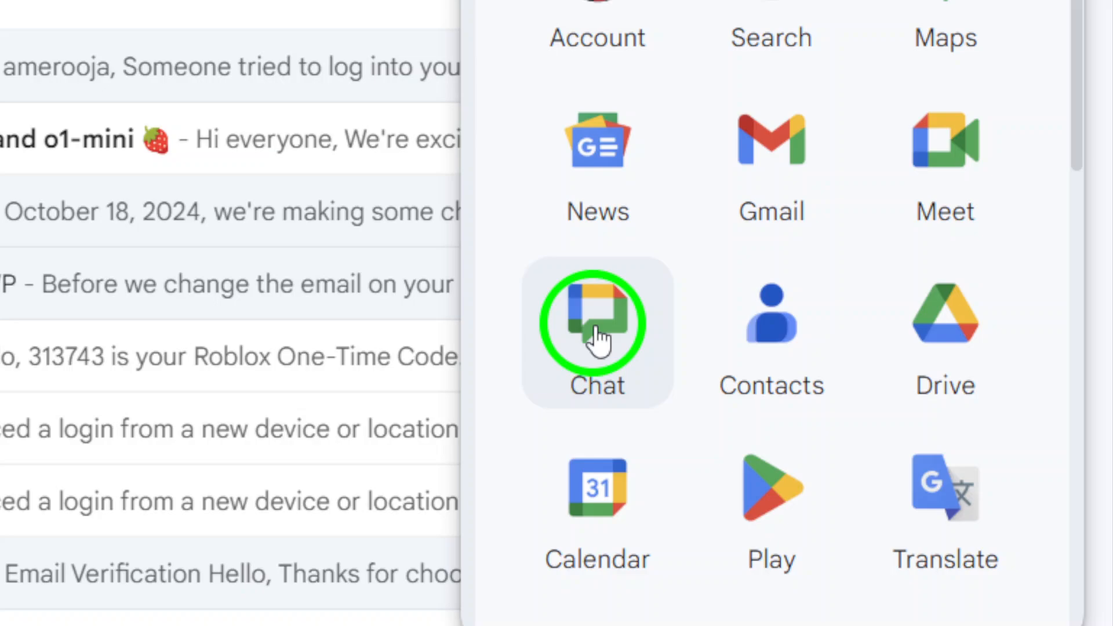
click(596, 324)
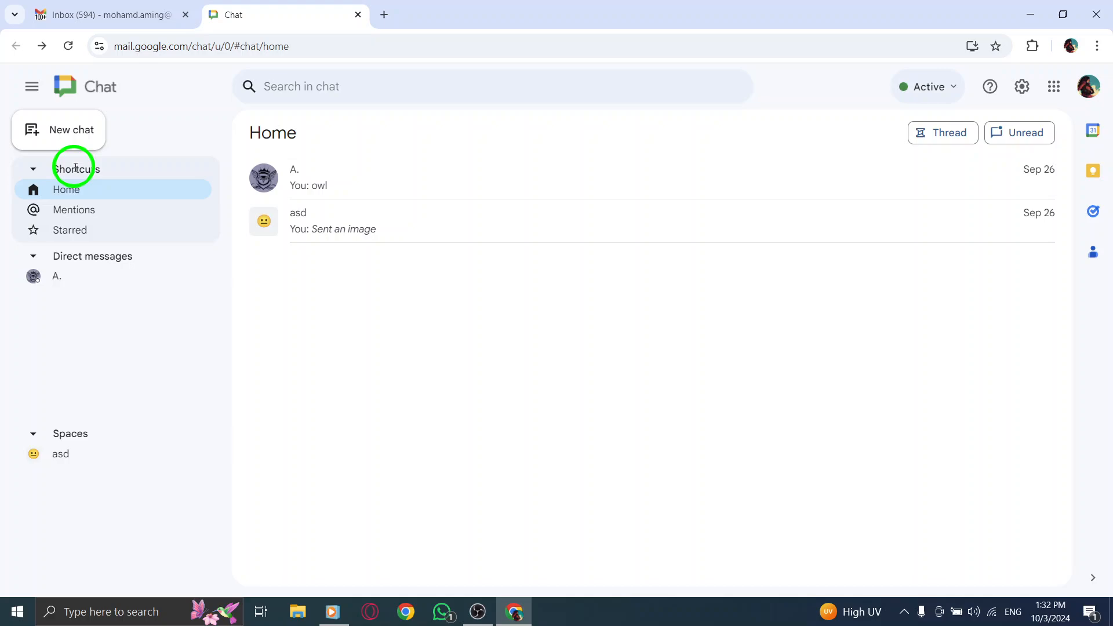
mouse_move(84, 434)
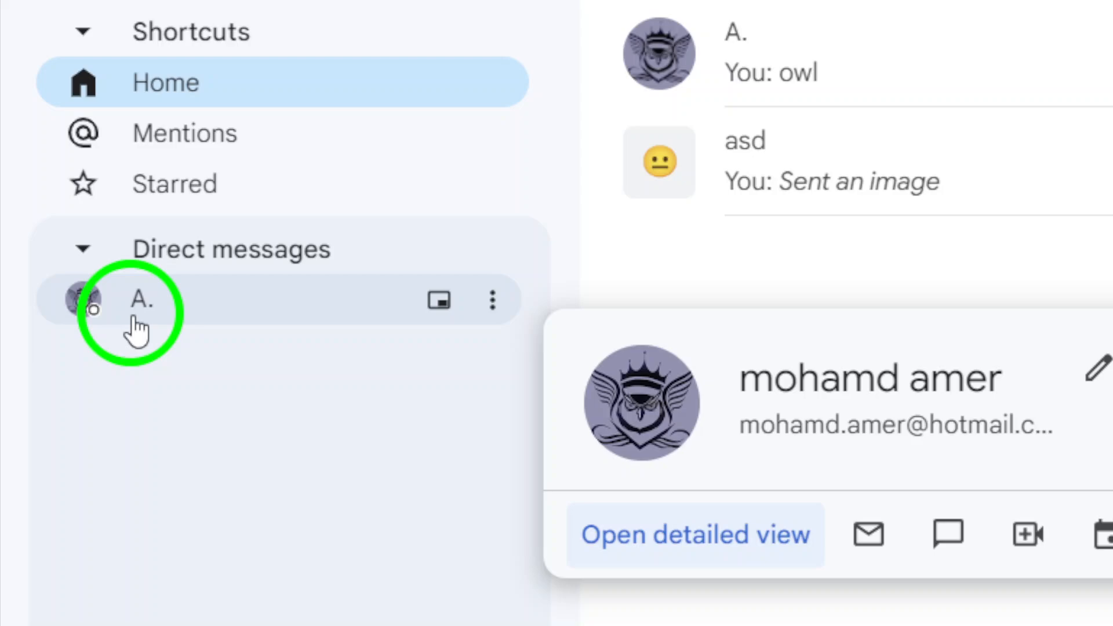
Open the direct message conversation with A. from the sidebar.
click(141, 299)
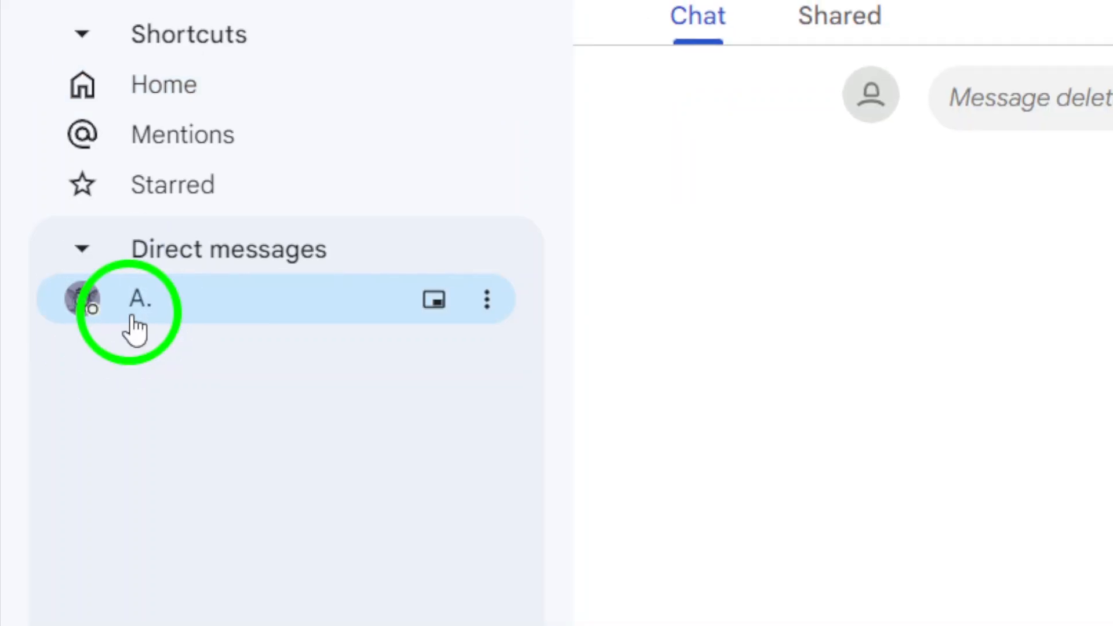
click(141, 299)
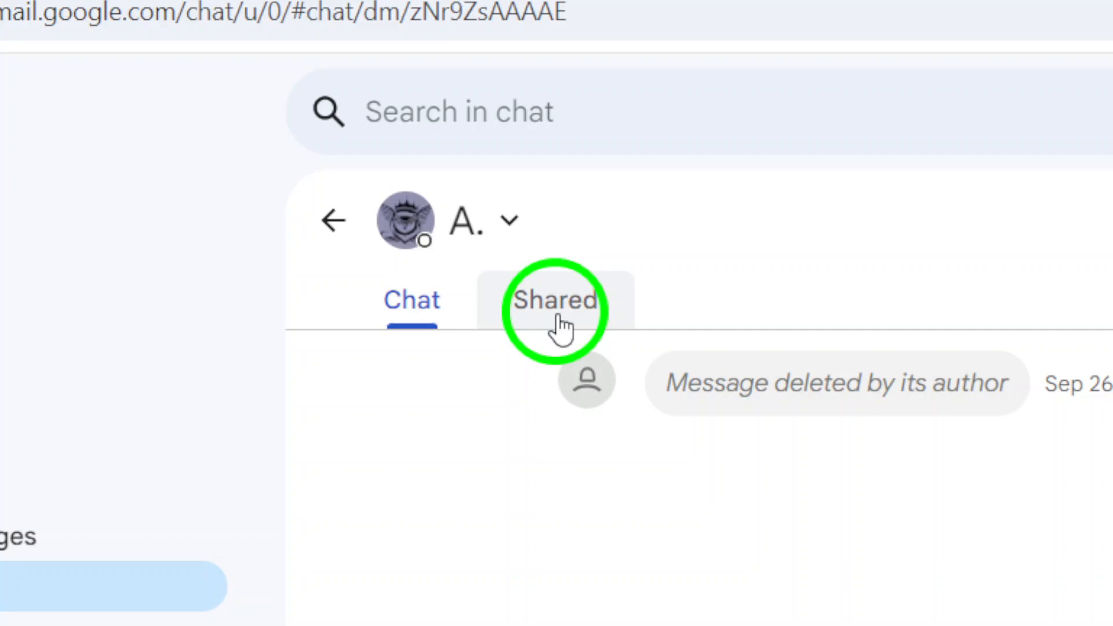
Show the Shared content of the A. conversation, listing the owl image under Media.
click(555, 299)
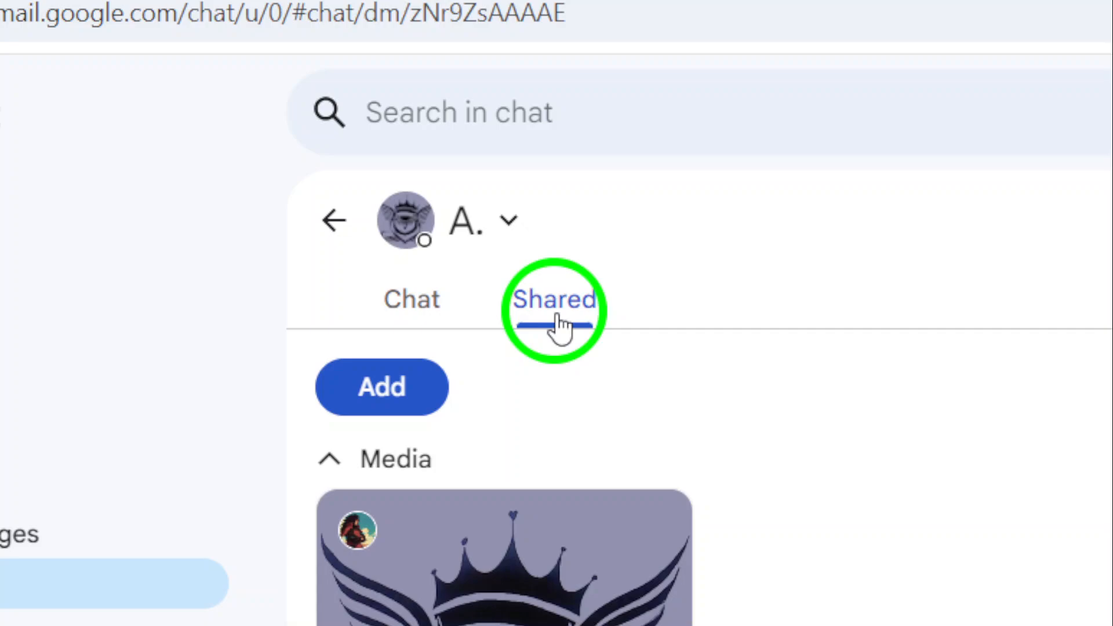
click(340, 161)
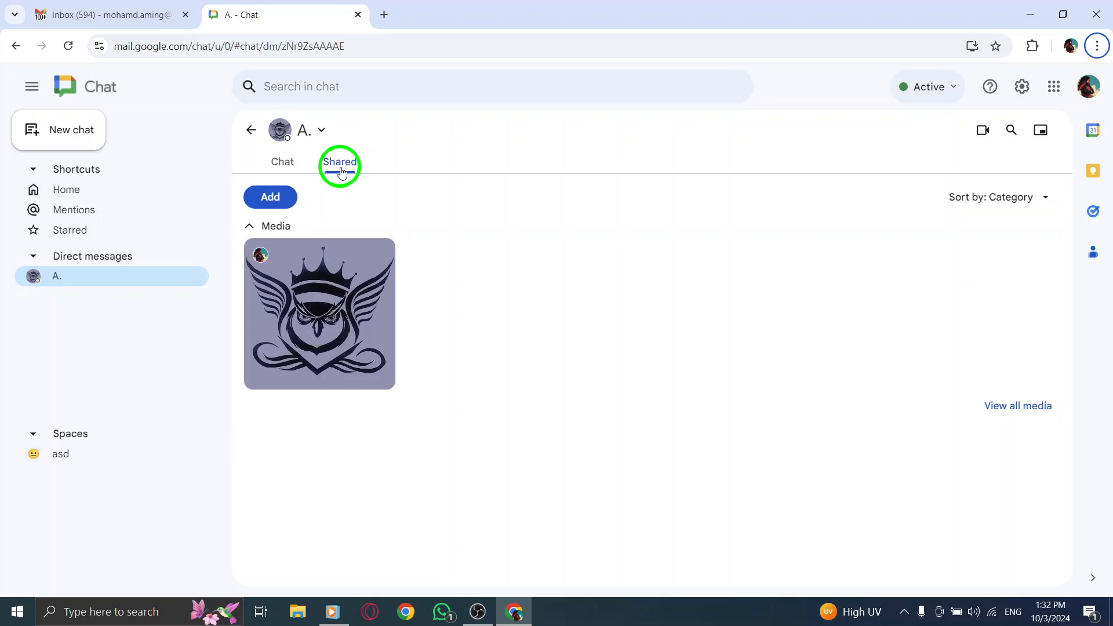
mouse_move(347, 193)
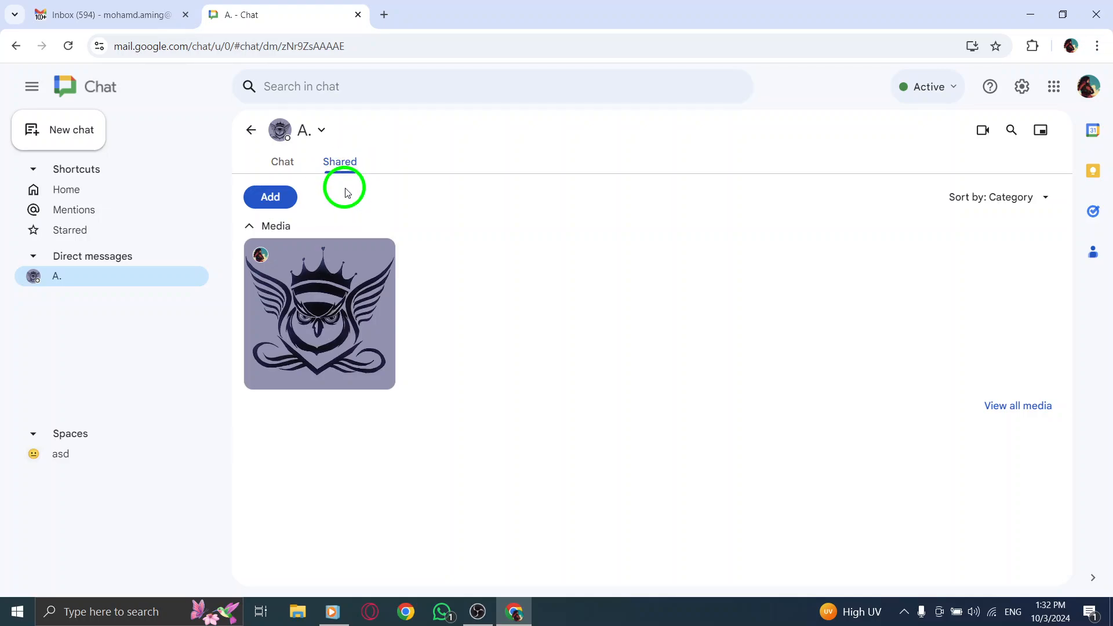
click(106, 14)
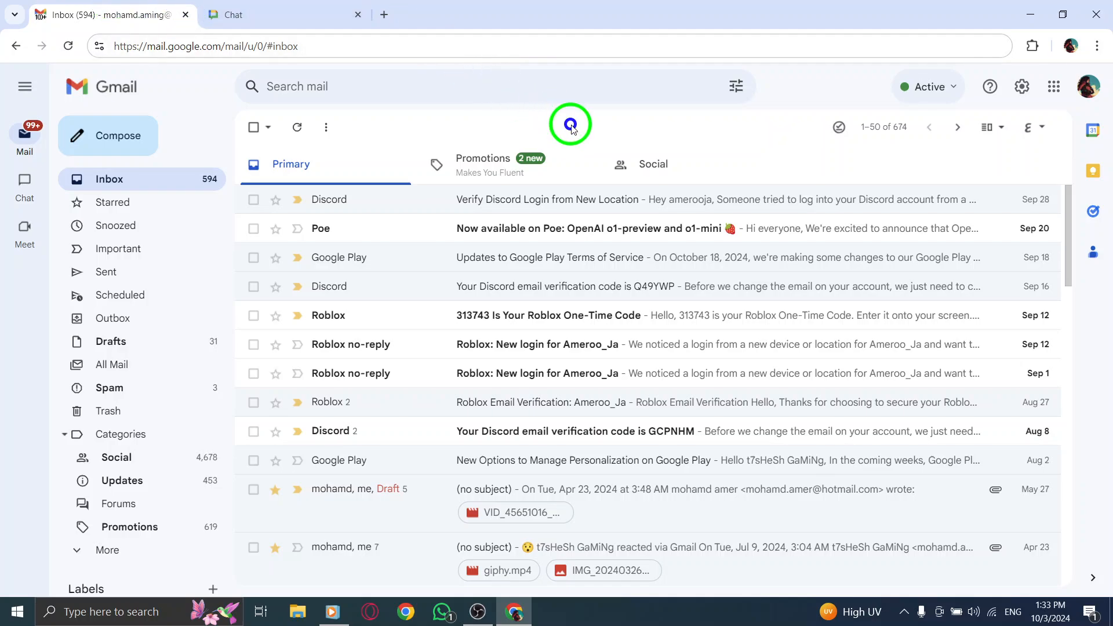
mouse_move(936, 20)
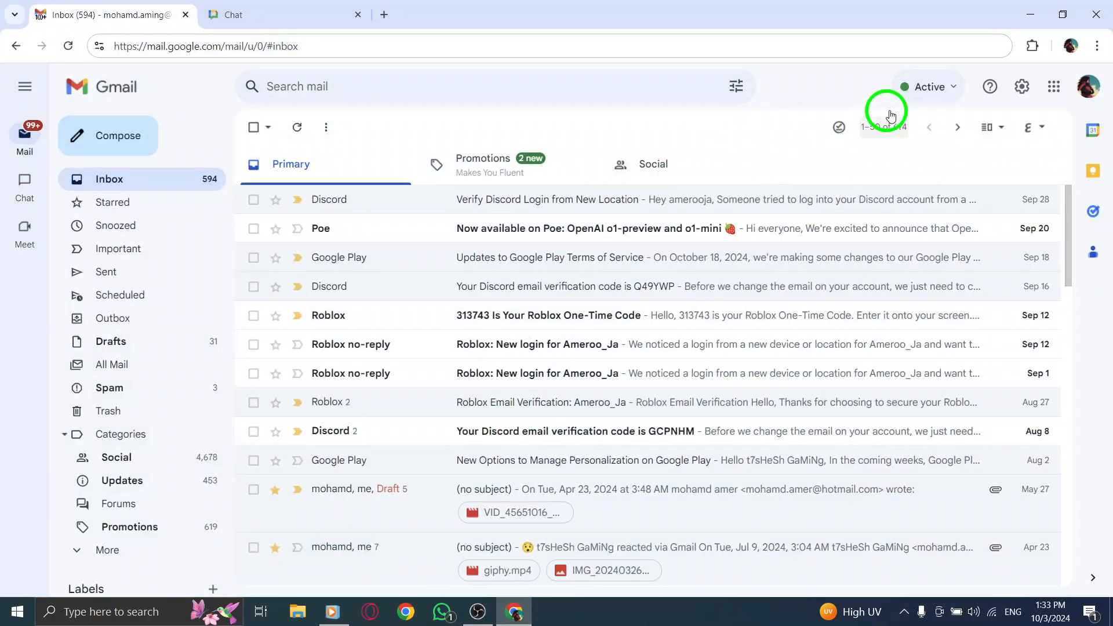
click(1054, 87)
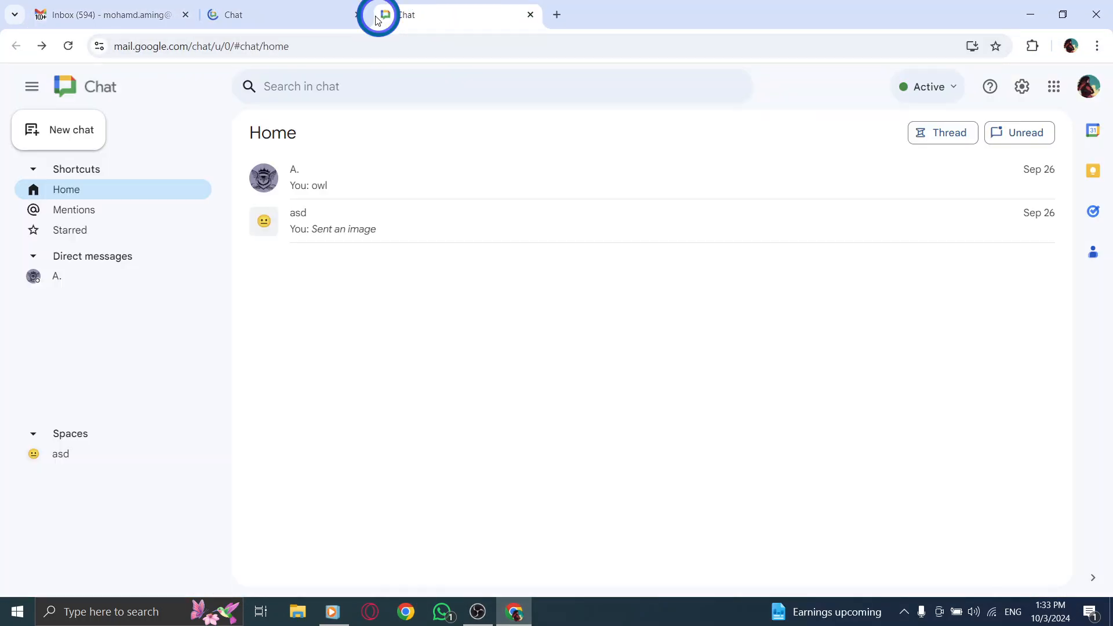
click(530, 14)
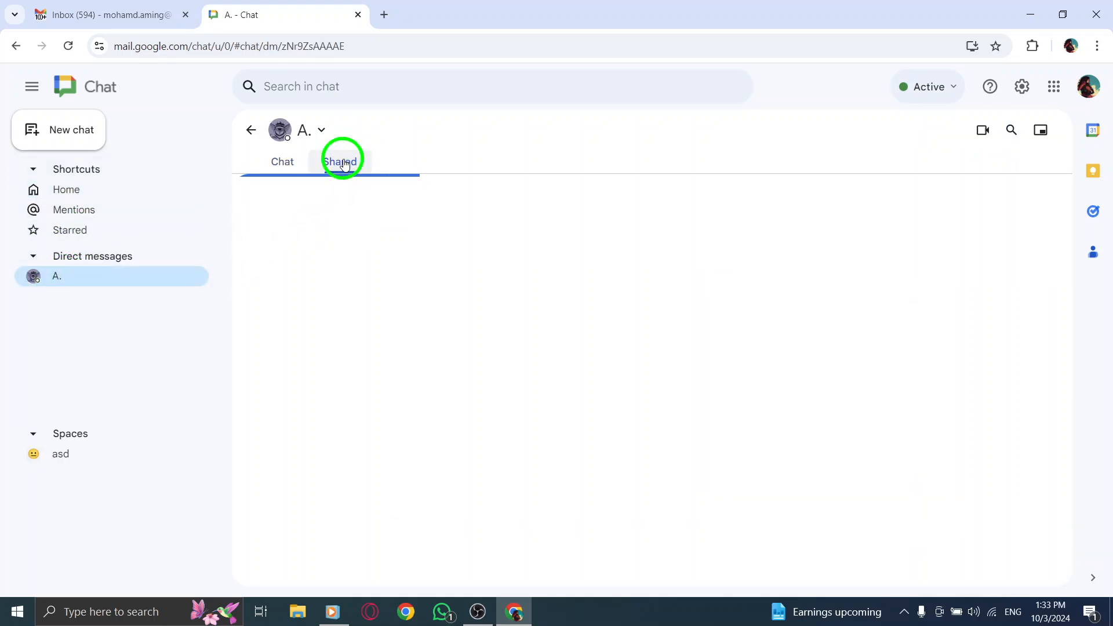
click(339, 161)
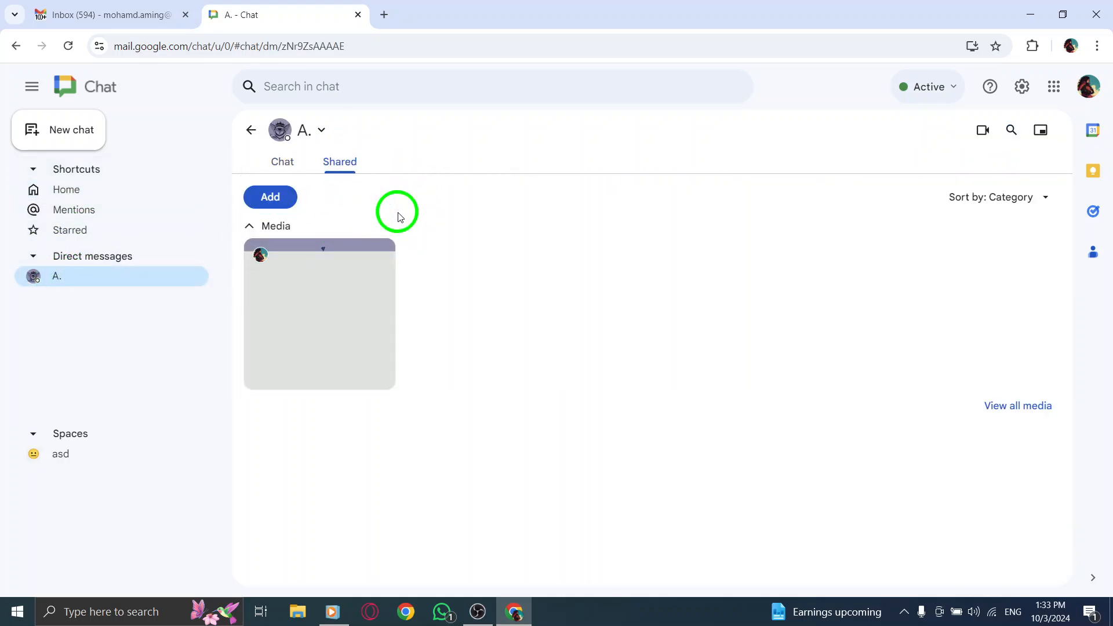